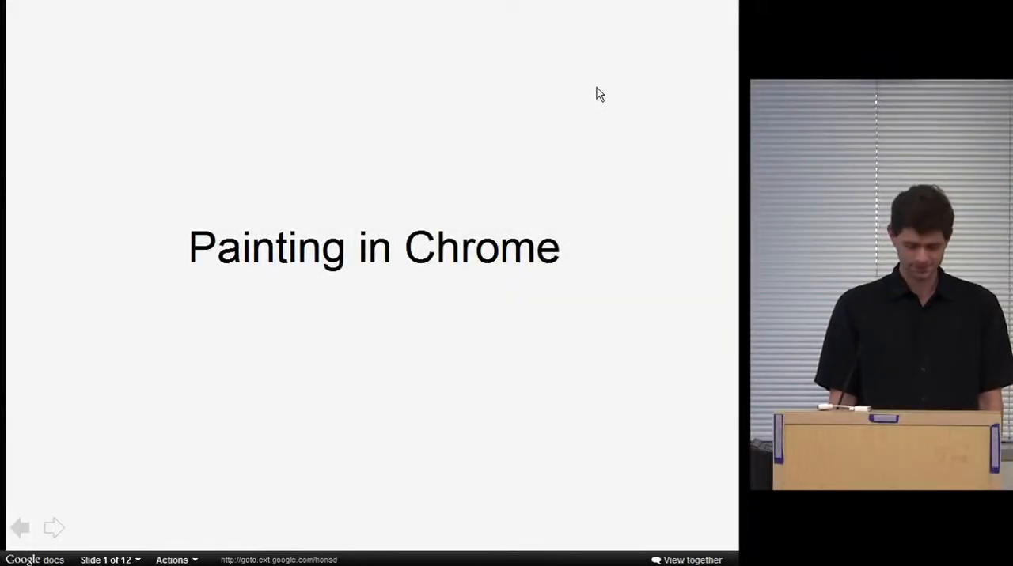
Advance from the 'Painting in Chrome' title slide to slide 5, 'WebCore Render Tree'
click(54, 528)
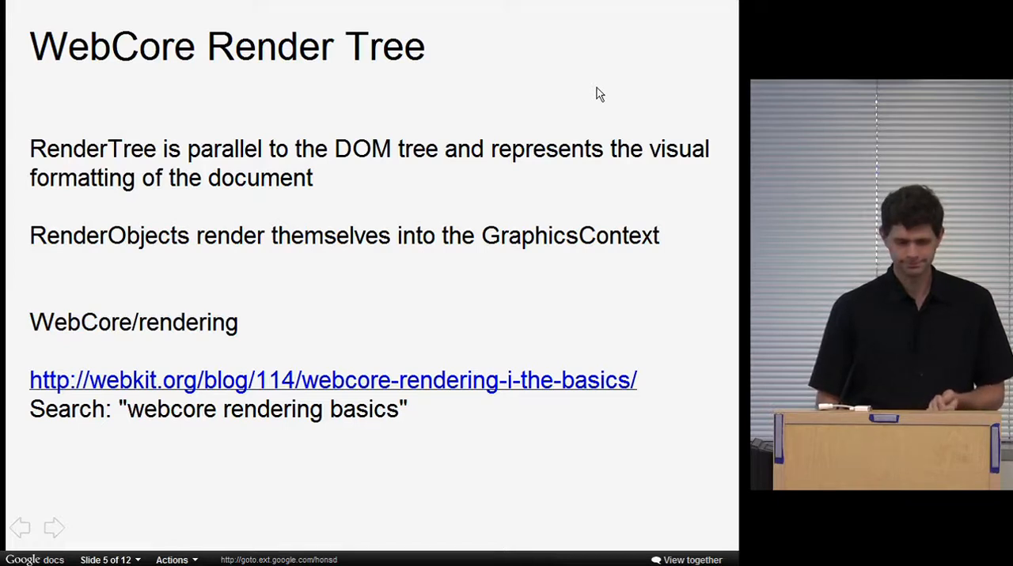
Advance to slide 7, 'Painting in Chrome', on the backing store and RenderWidget
click(54, 529)
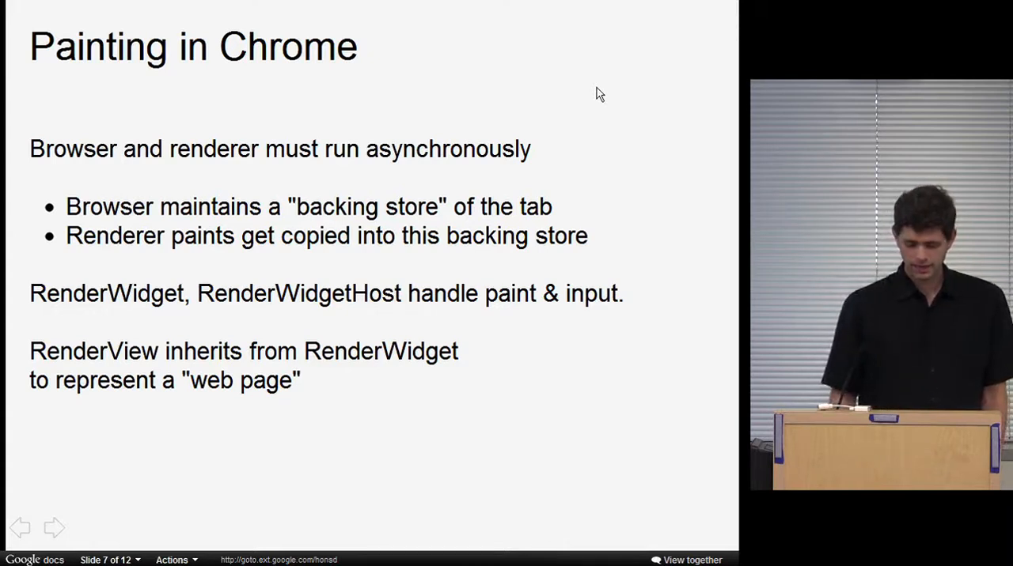
Advance to slide 8, 'Painting in the Renderer', with the PaintRect IPC bitmap
click(54, 529)
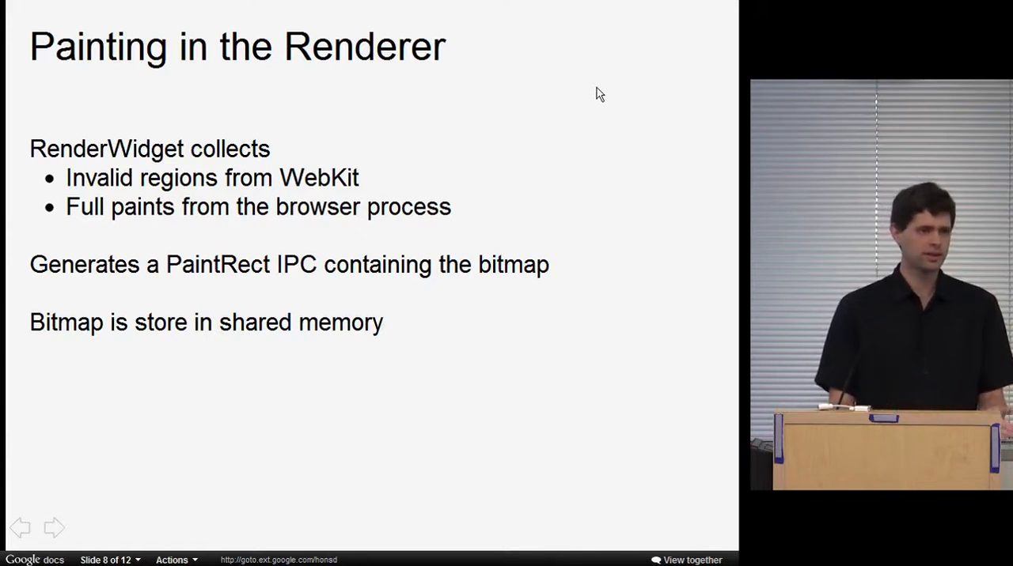
Move past the backing store cache slide to slide 11, 'BackingStore'
click(54, 528)
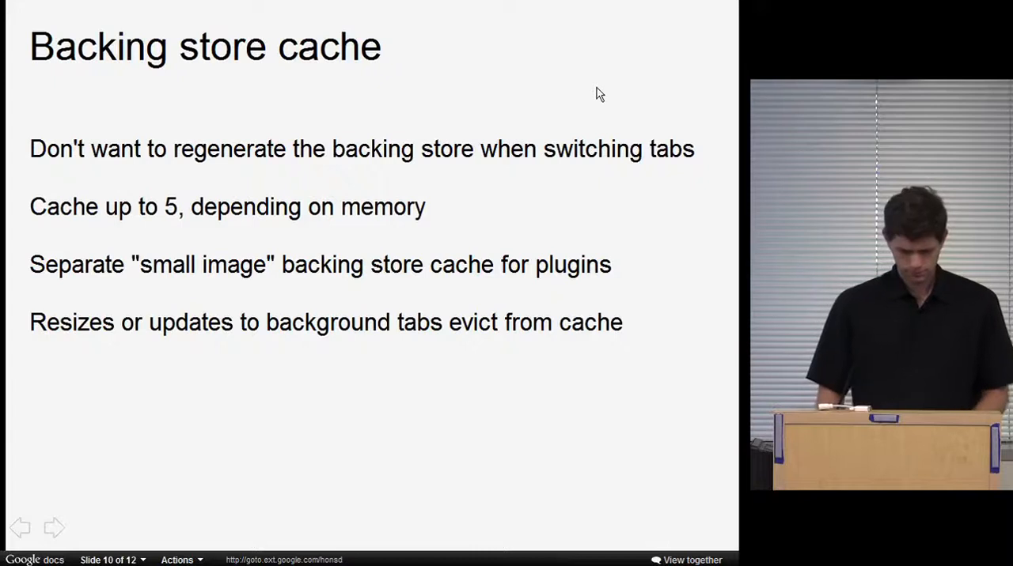
click(19, 528)
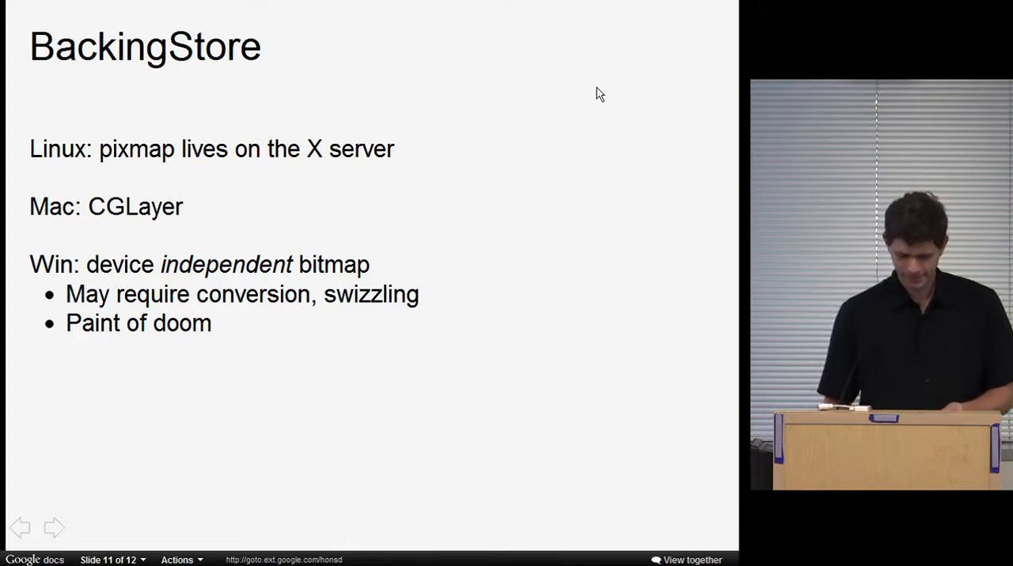
Advance to the final slide 12, 'High performance resizes'
click(54, 529)
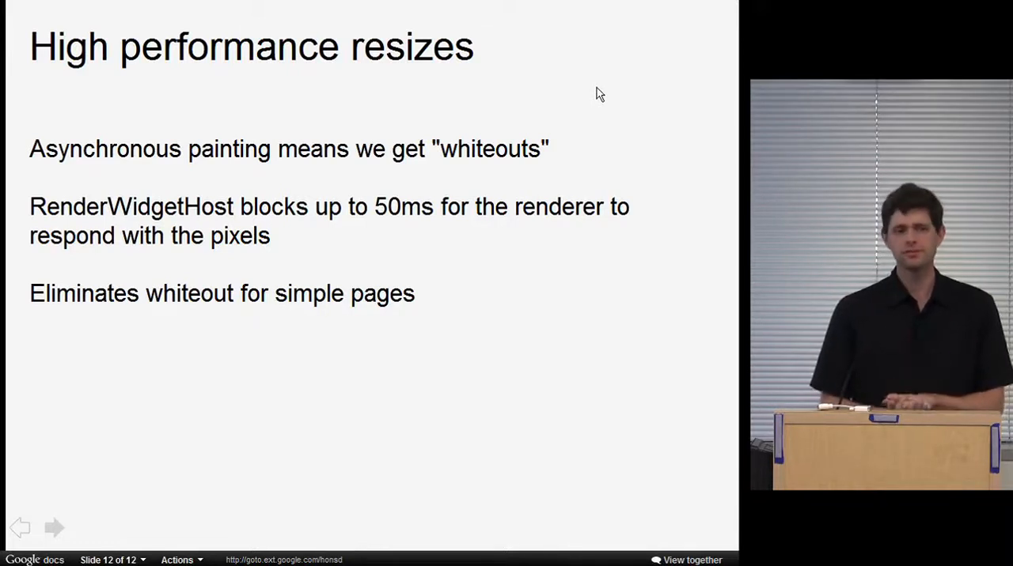
Return to slide 10, 'Backing store cache'
click(19, 529)
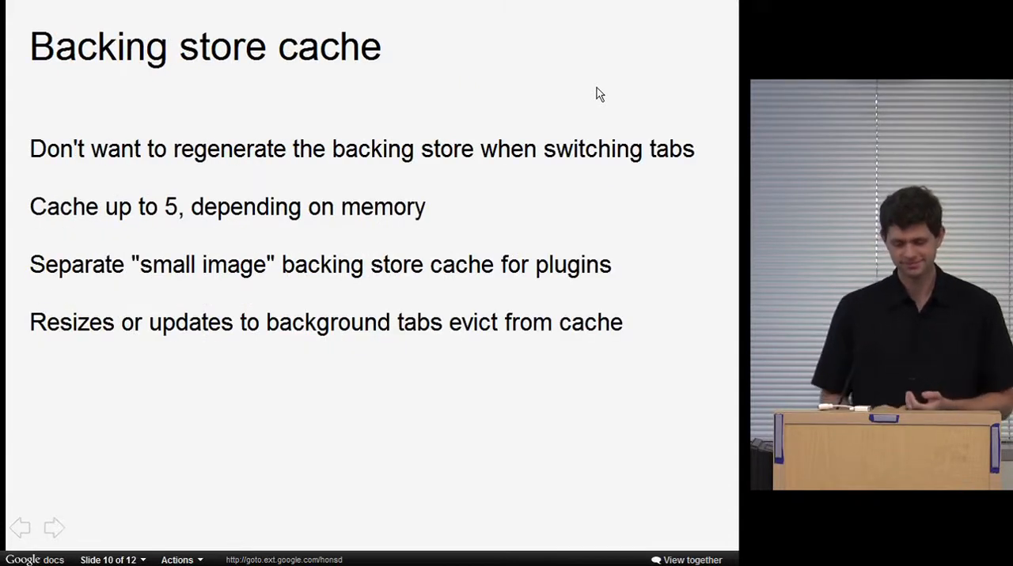